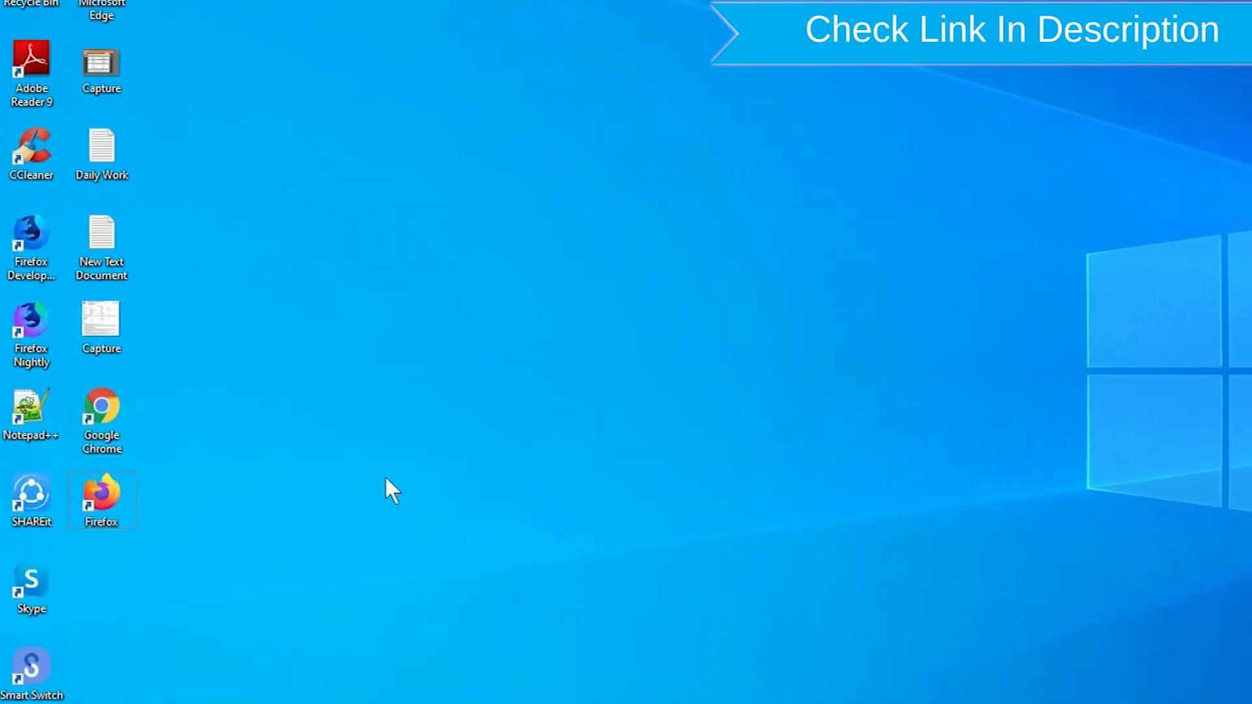
Launch Chrome from the desktop and search Google for 'google find my device'.
right_click(100, 501)
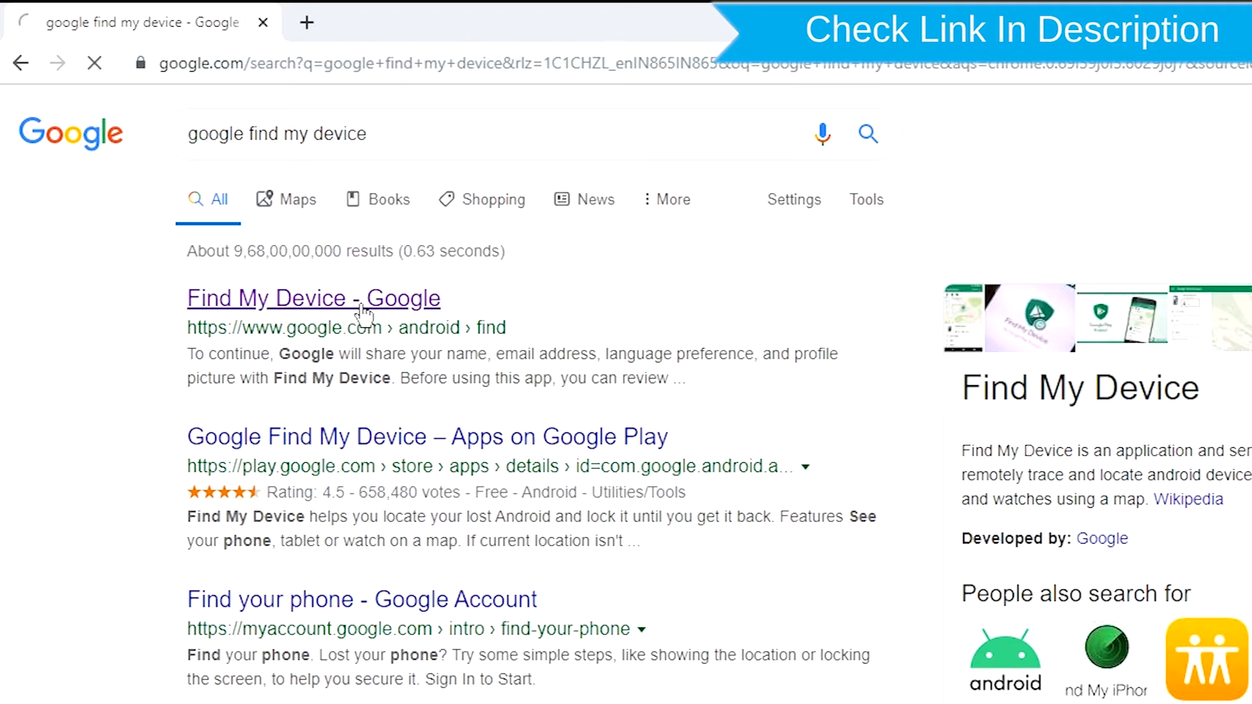
Follow the 'Find My Device - Google' result to reach the Google sign-in page.
left_click(313, 299)
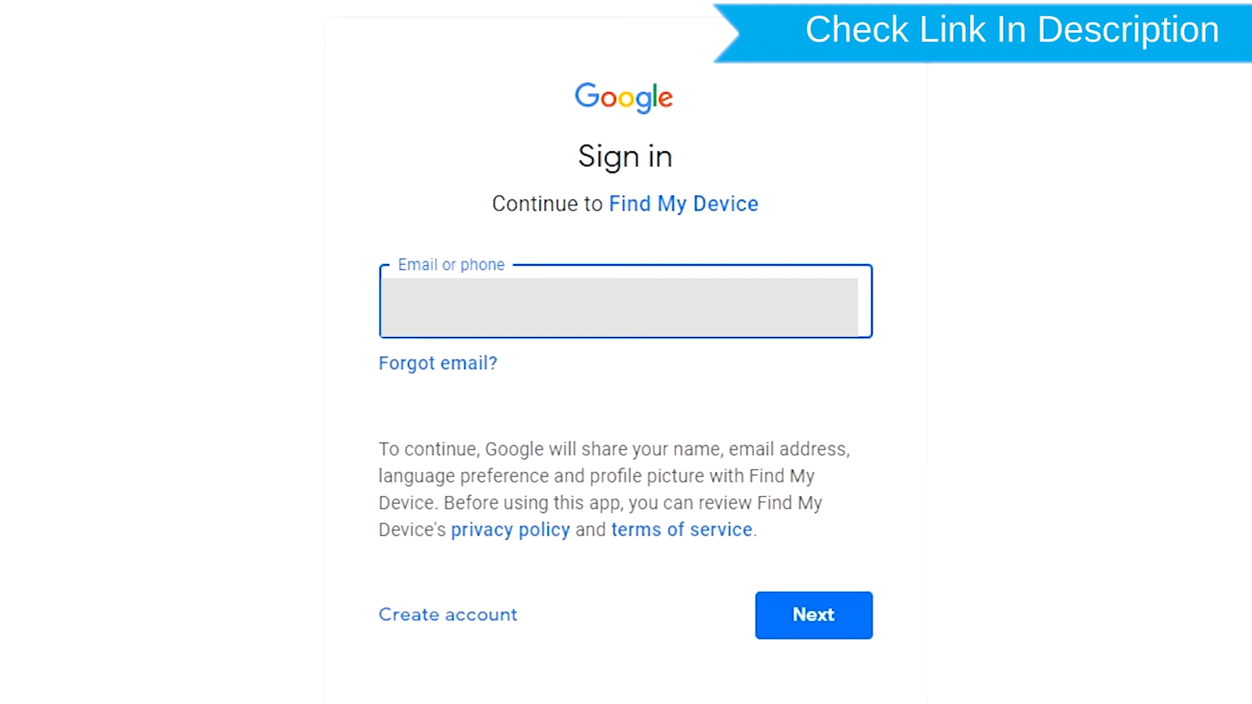
Sign in with email and password so the phone's status and remote actions appear.
left_click(814, 616)
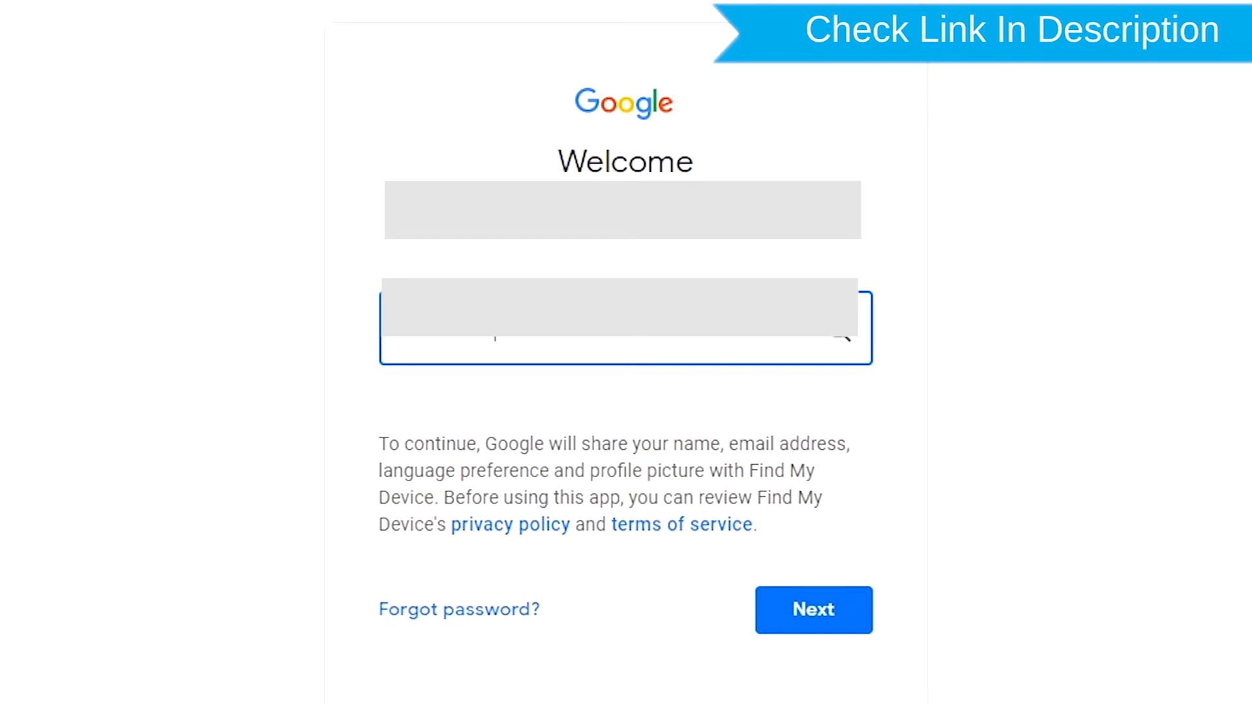
left_click(814, 610)
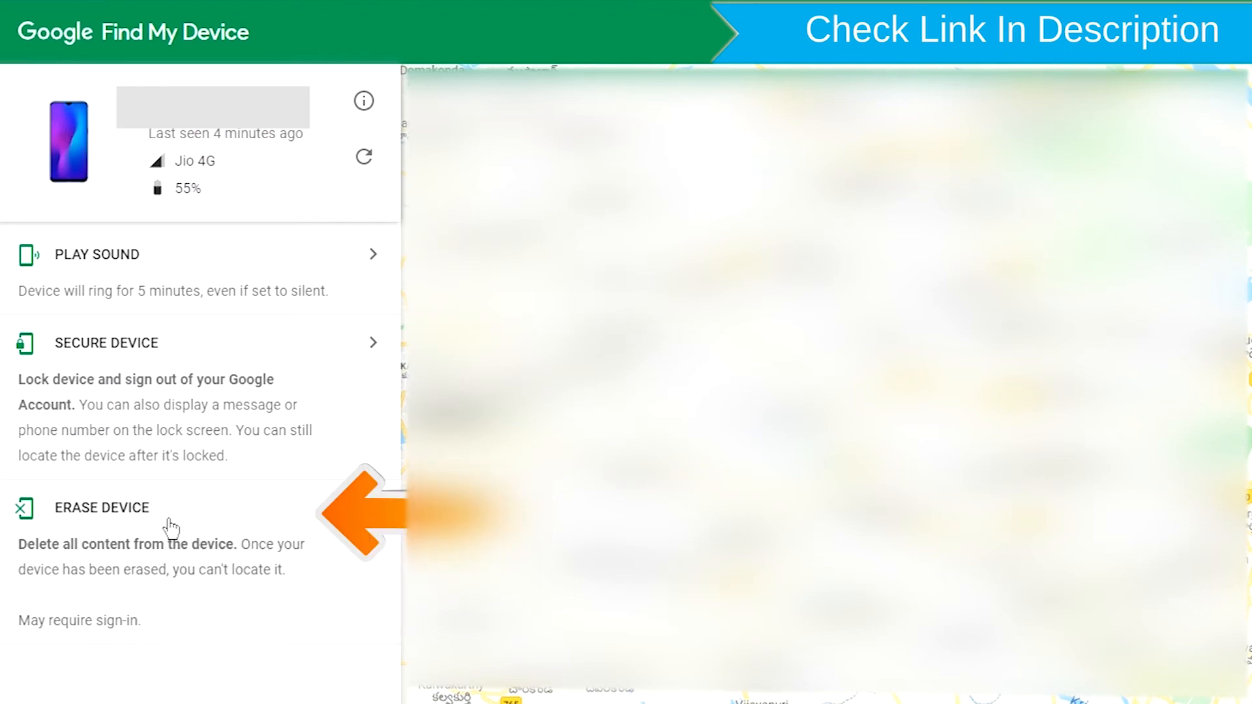
Choose Erase Device for the phone, leading to a re-sign-in prompt.
left_click(101, 508)
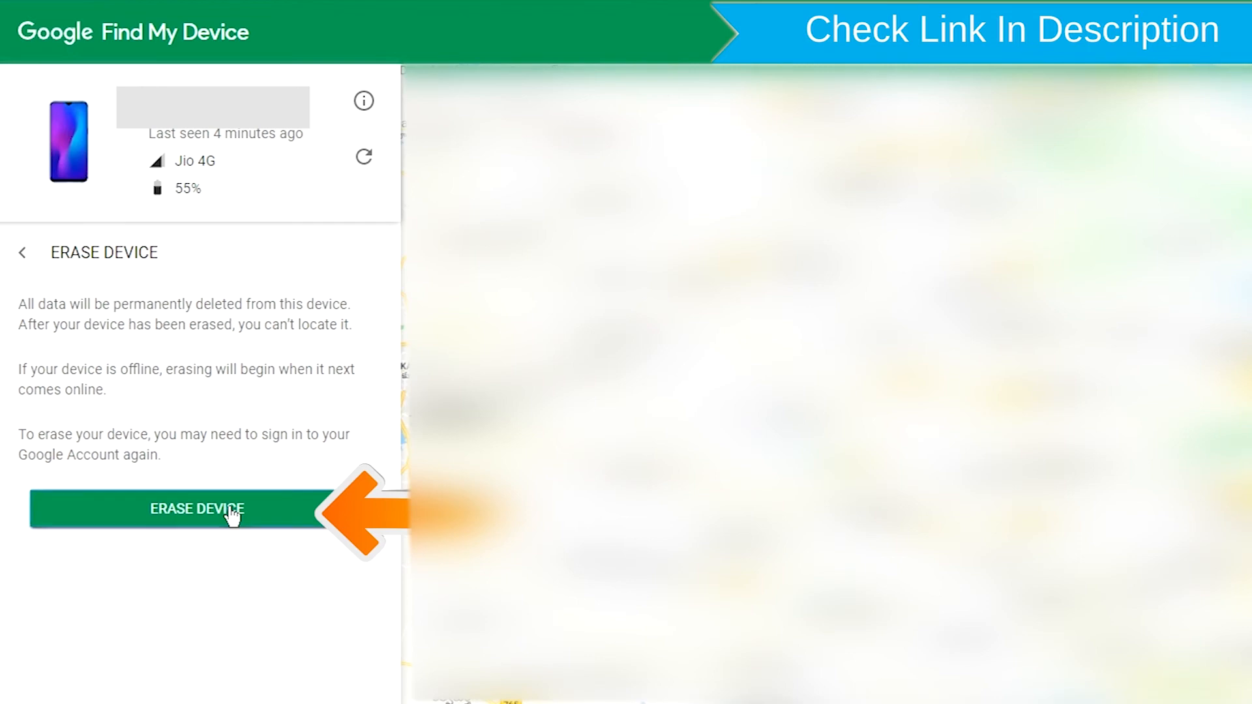
left_click(233, 509)
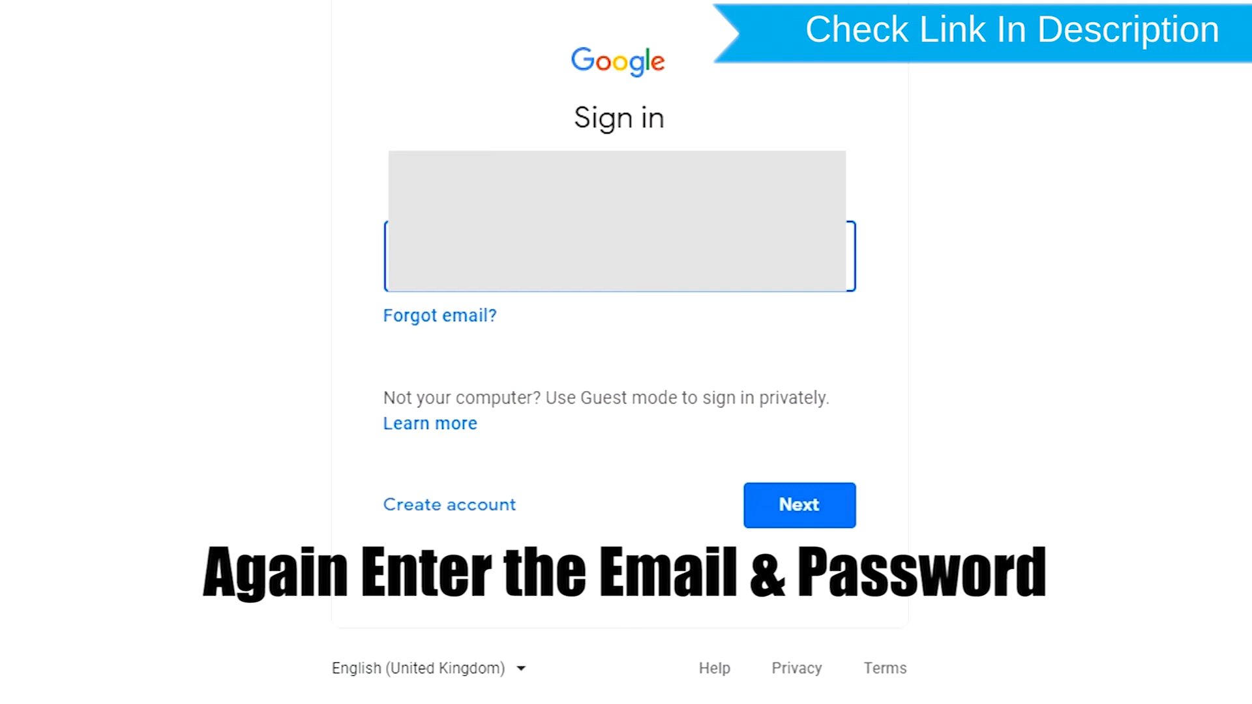
Re-enter email and password to reach the permanent erase confirmation dialog.
left_click(799, 505)
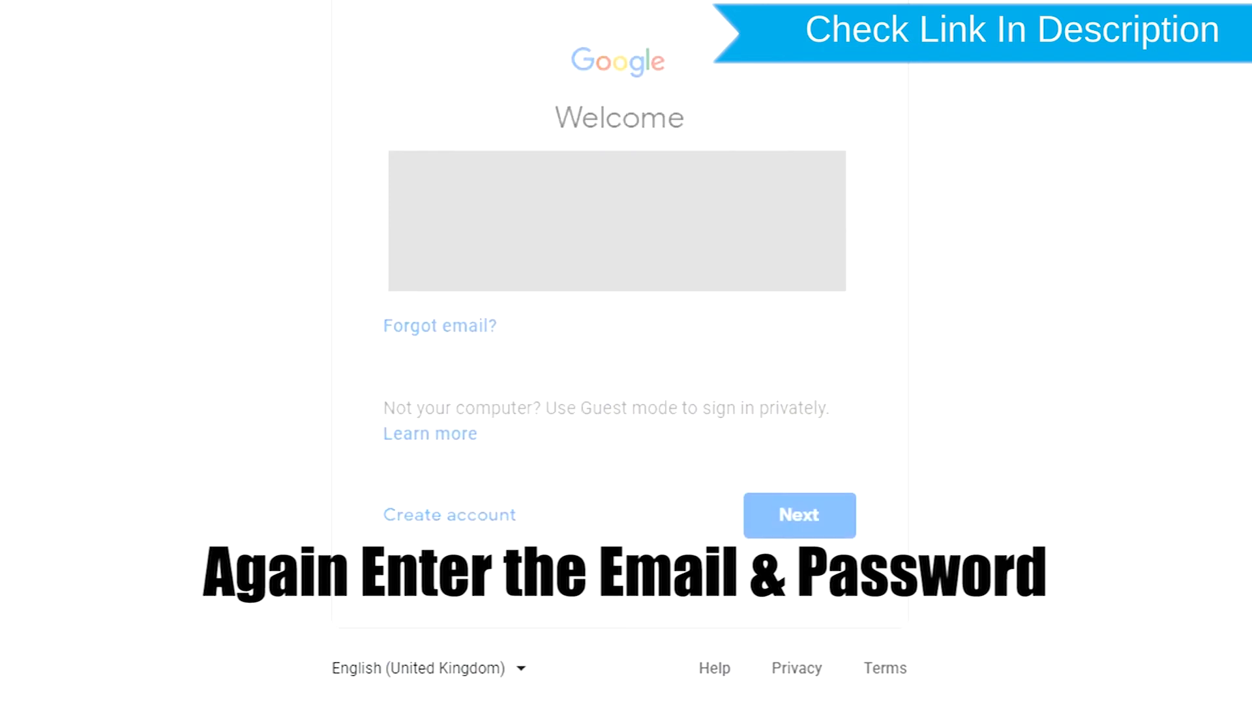
left_click(798, 515)
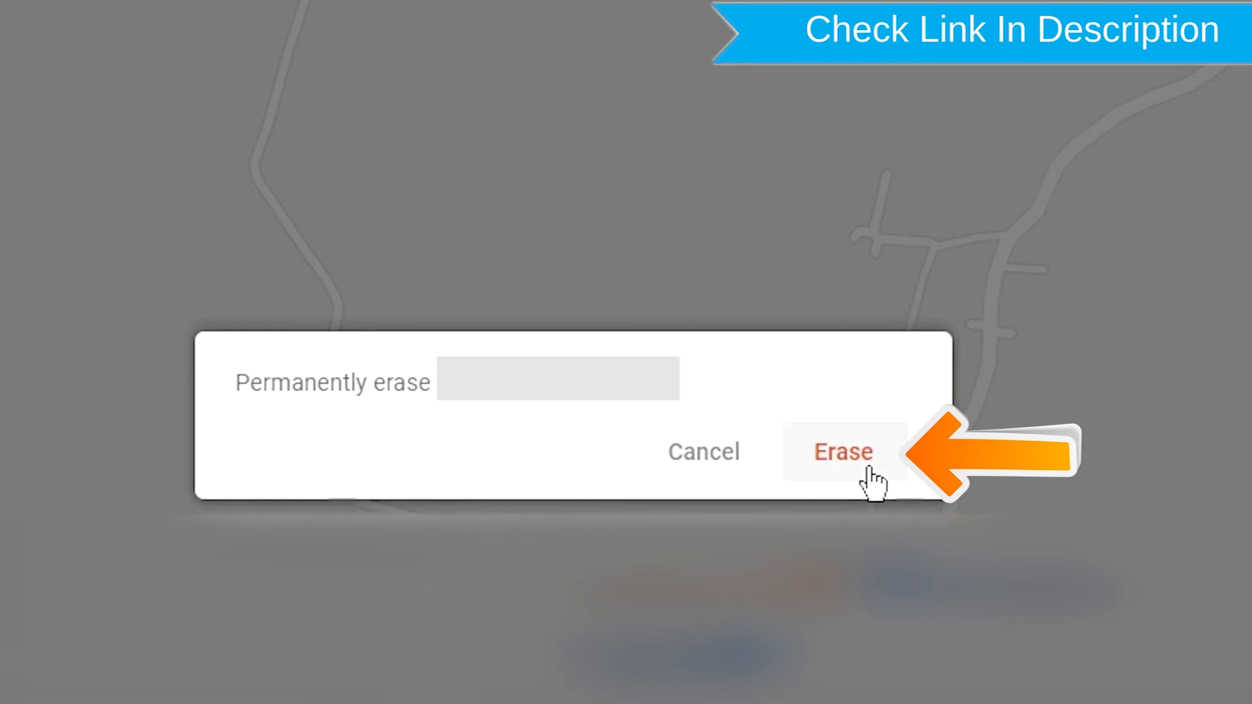
Confirm Erase so the phone is reported factory reset on 19 November 2019.
left_click(844, 452)
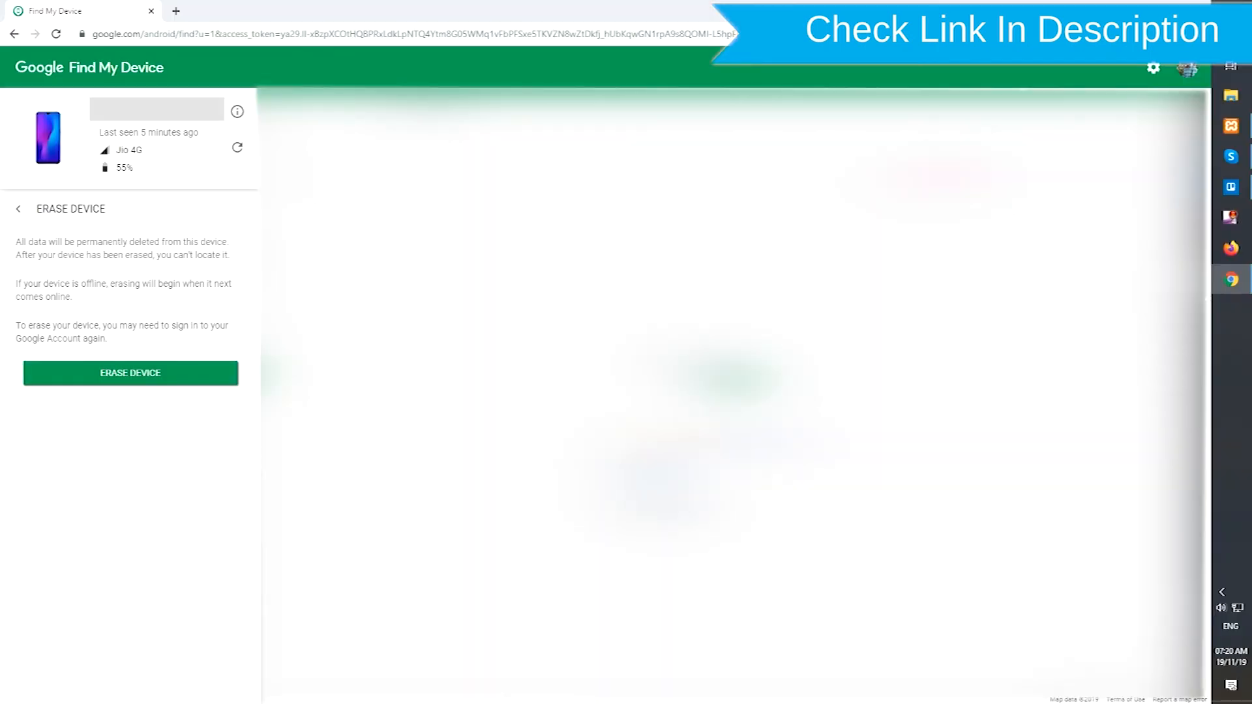
left_click(130, 373)
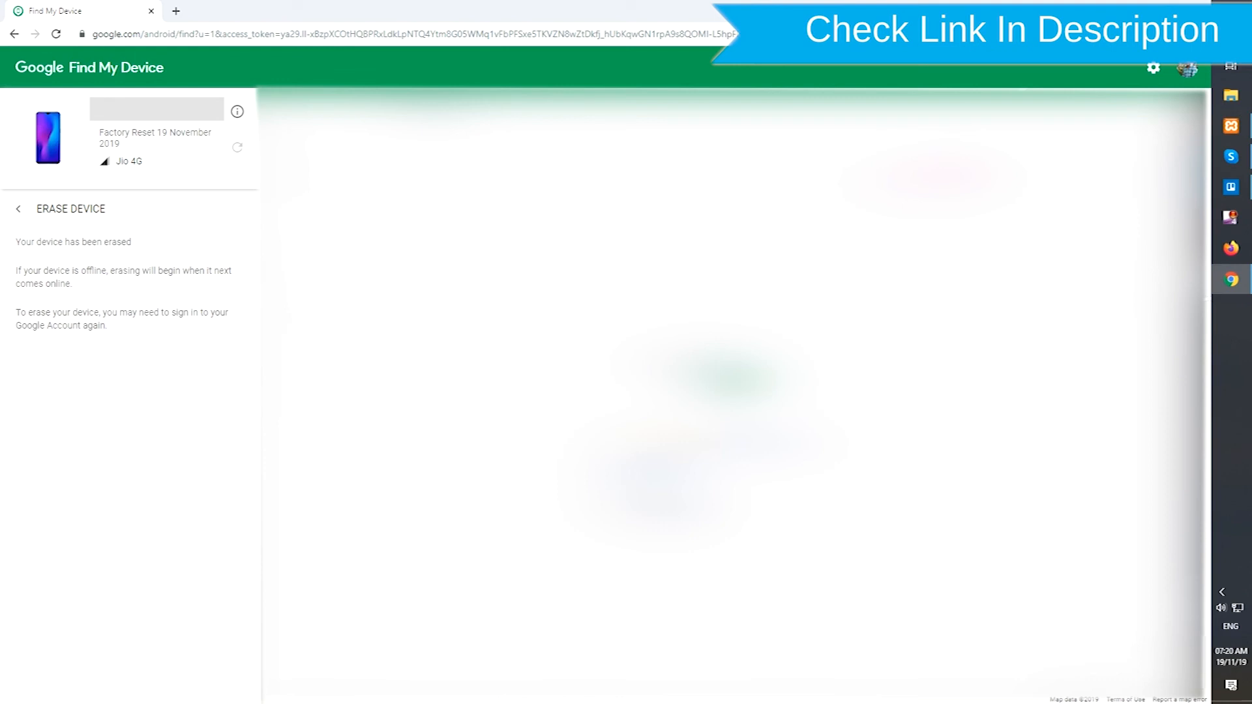